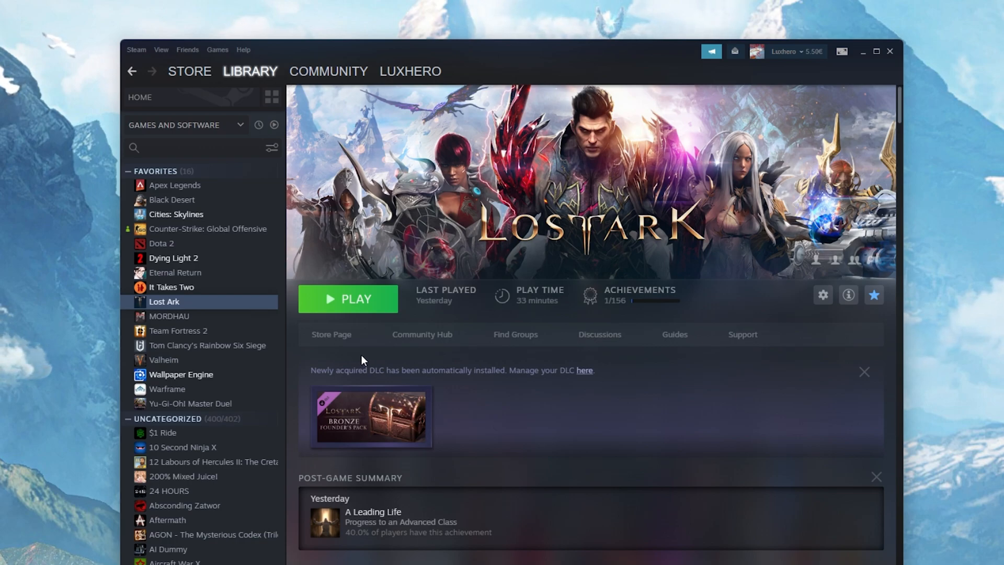
Reach Lost Ark's Local Files properties page from the Library, showing its 70.79 GB install
{"action": "right_click", "coordinate": [165, 301]}
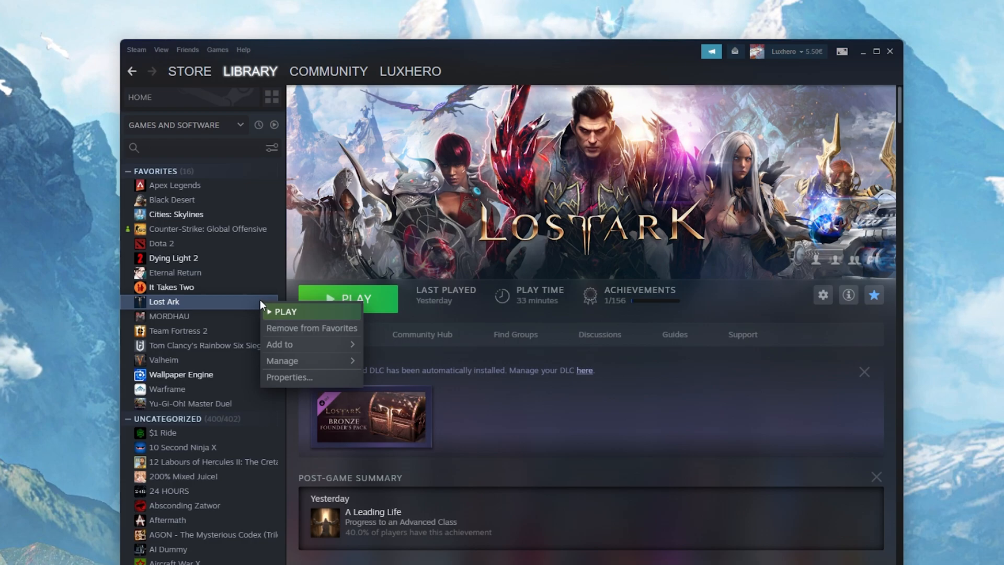
{"action": "left_click", "coordinate": [289, 377]}
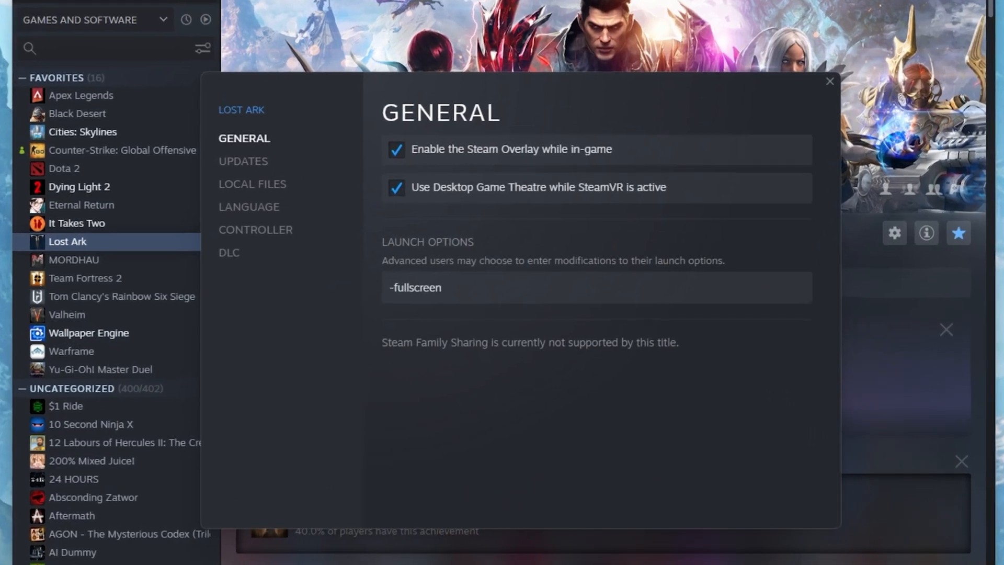
{"action": "left_click", "coordinate": [252, 183]}
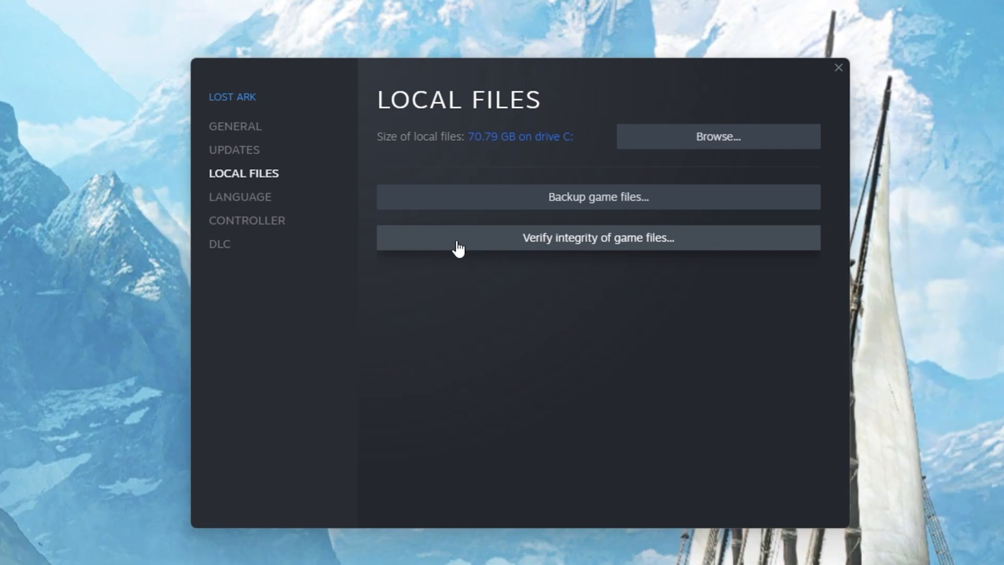
{"action": "mouse_move", "coordinate": [277, 141]}
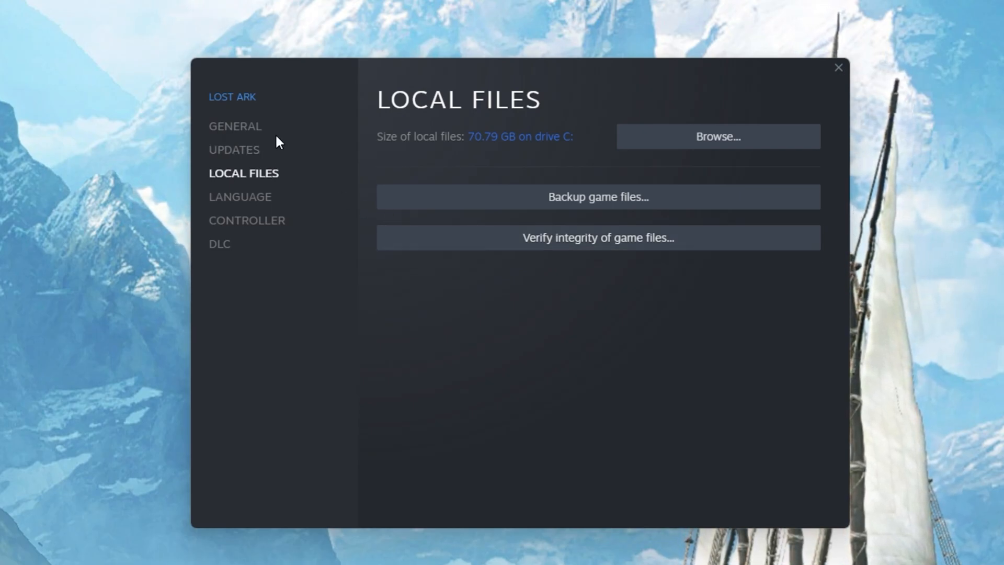
Enter -fullscreen as Lost Ark's launch option on the General page and close the properties
{"action": "left_click", "coordinate": [234, 125]}
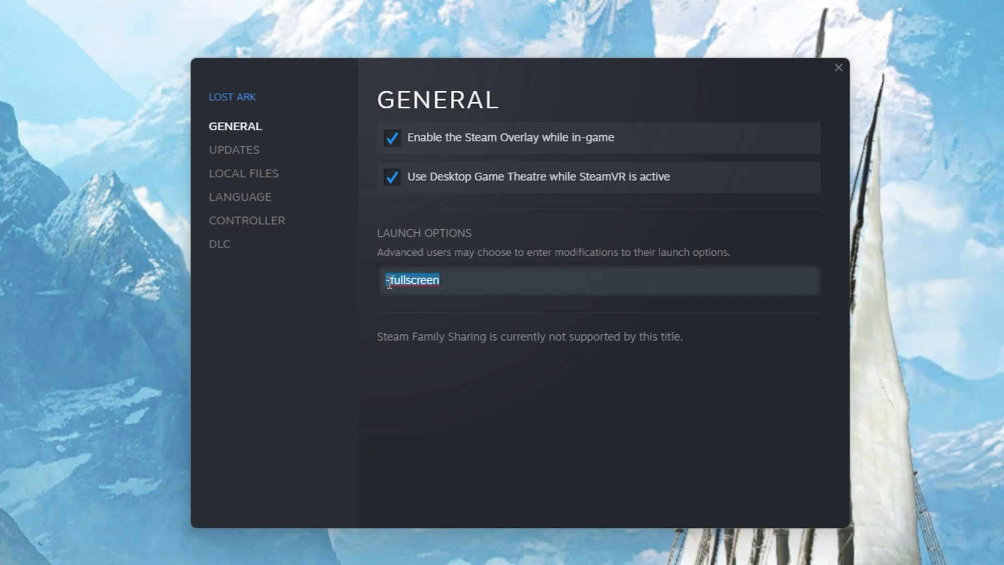
{"action": "key", "text": "Delete"}
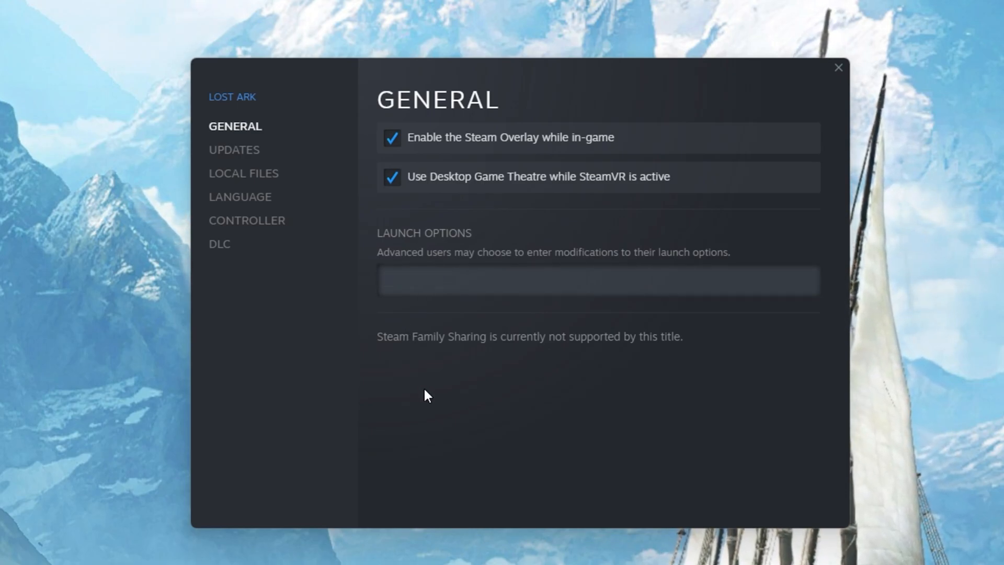
{"action": "type", "text": "-fullscreen"}
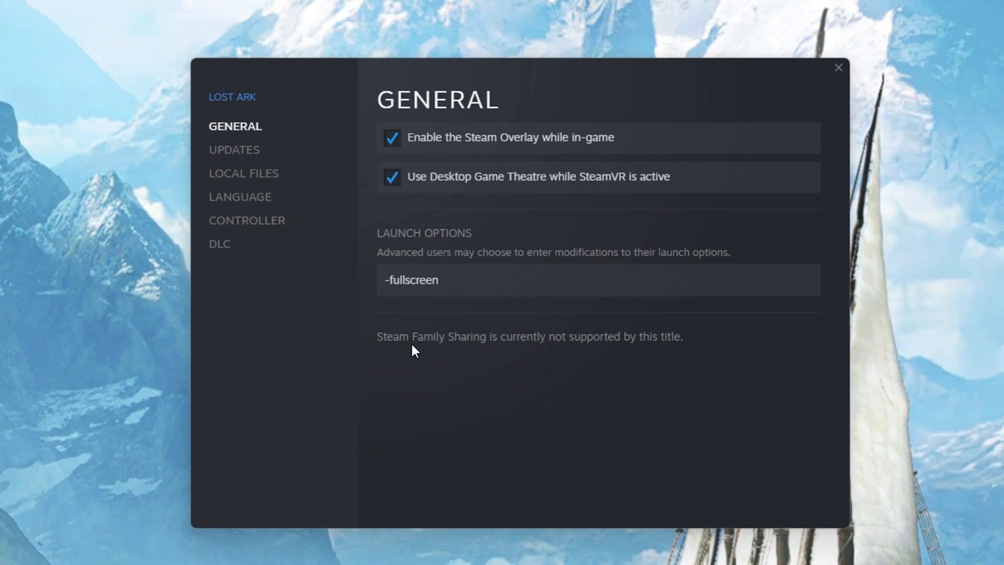
{"action": "mouse_move", "coordinate": [838, 80]}
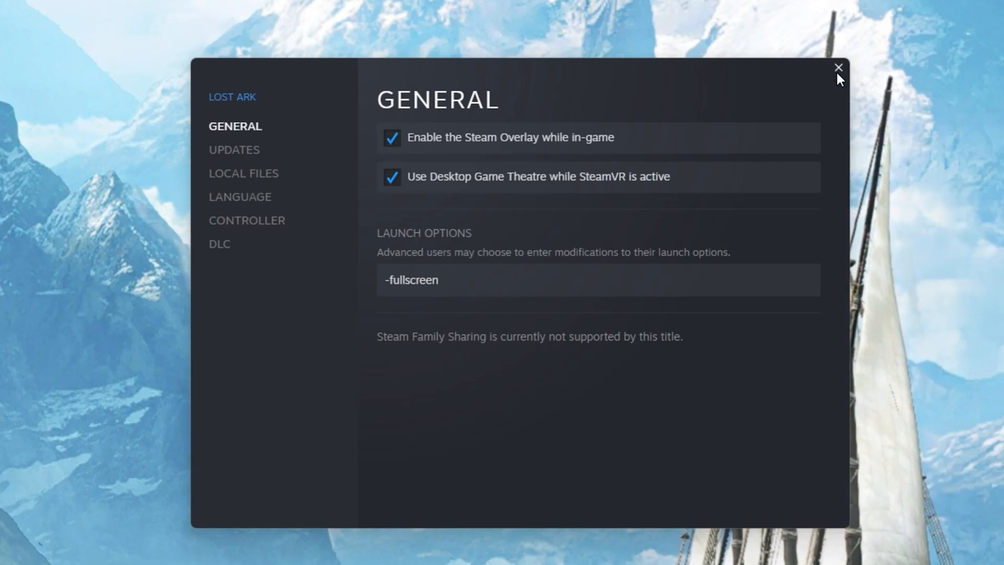
{"action": "left_click", "coordinate": [838, 67]}
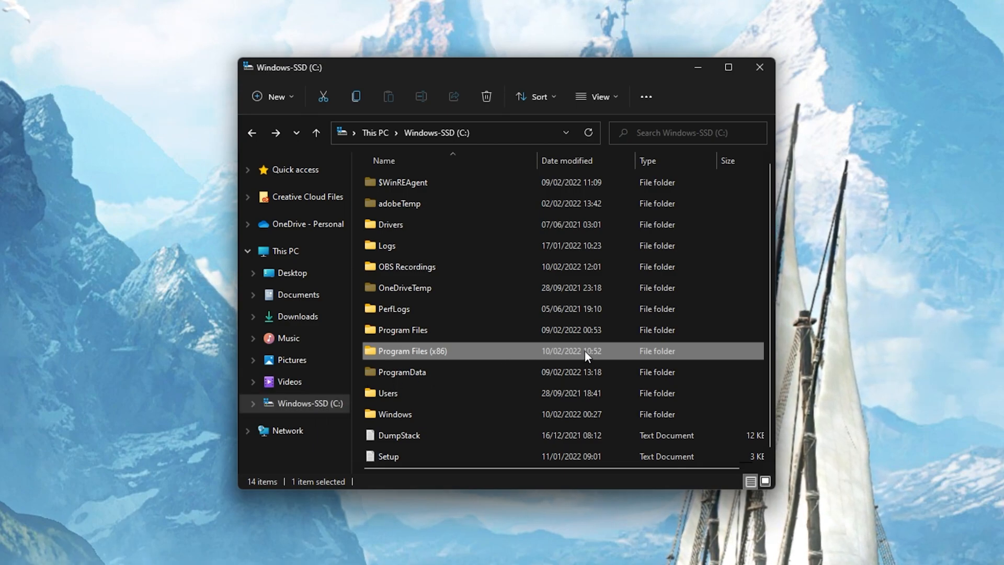
Browse C:\Program Files (x86)\Steam\steamapps\common\Lost Ark\Binaries\Win64 and bring up LOSTARK.exe's properties
{"action": "double_click", "coordinate": [412, 351]}
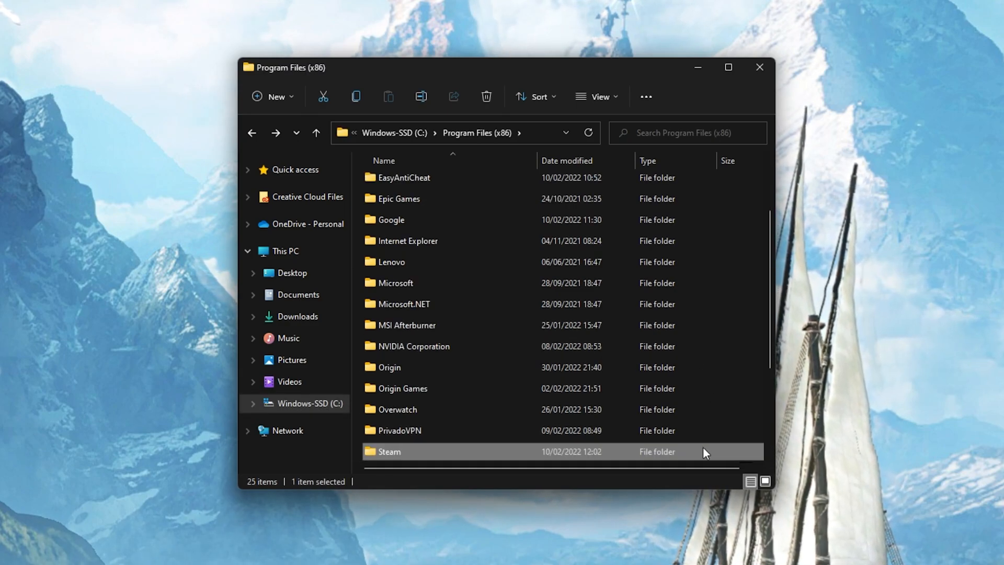
{"action": "double_click", "coordinate": [389, 451]}
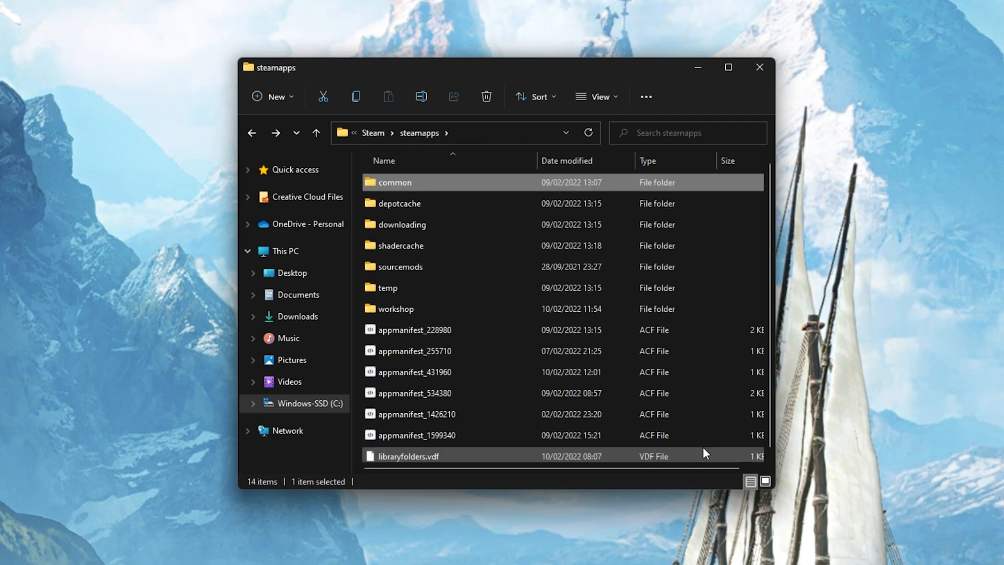
{"action": "double_click", "coordinate": [395, 182]}
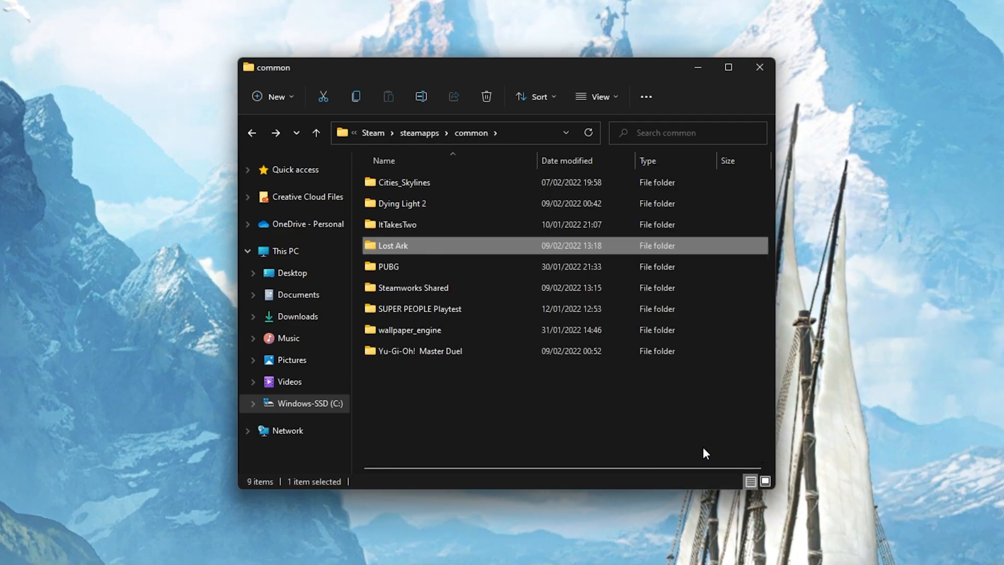
{"action": "double_click", "coordinate": [393, 245]}
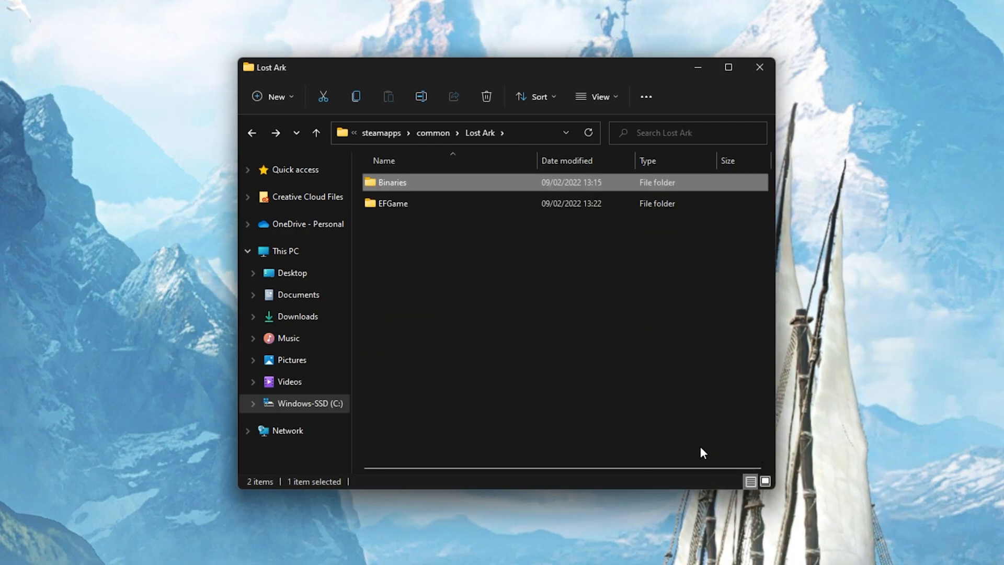
{"action": "double_click", "coordinate": [392, 182]}
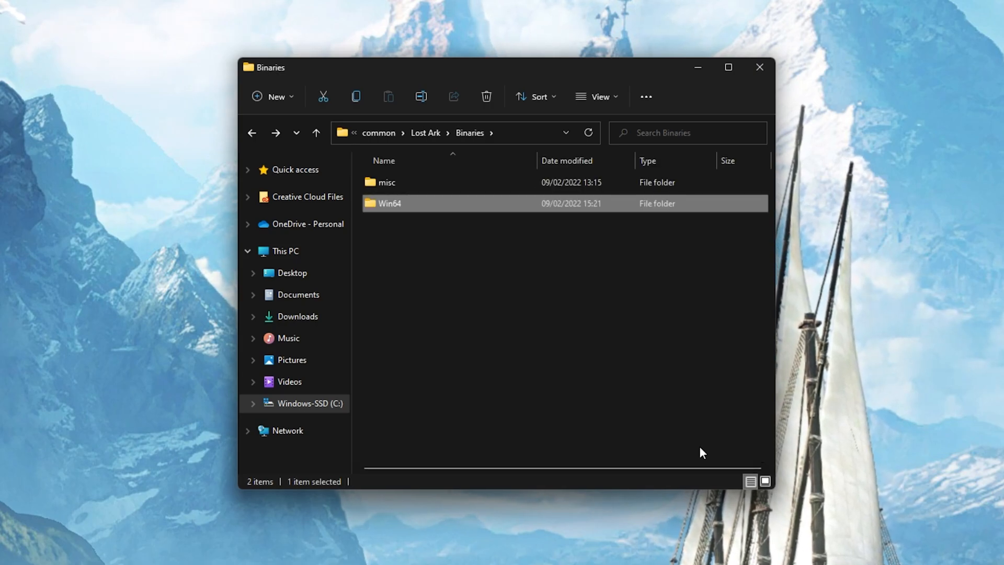
{"action": "double_click", "coordinate": [389, 203]}
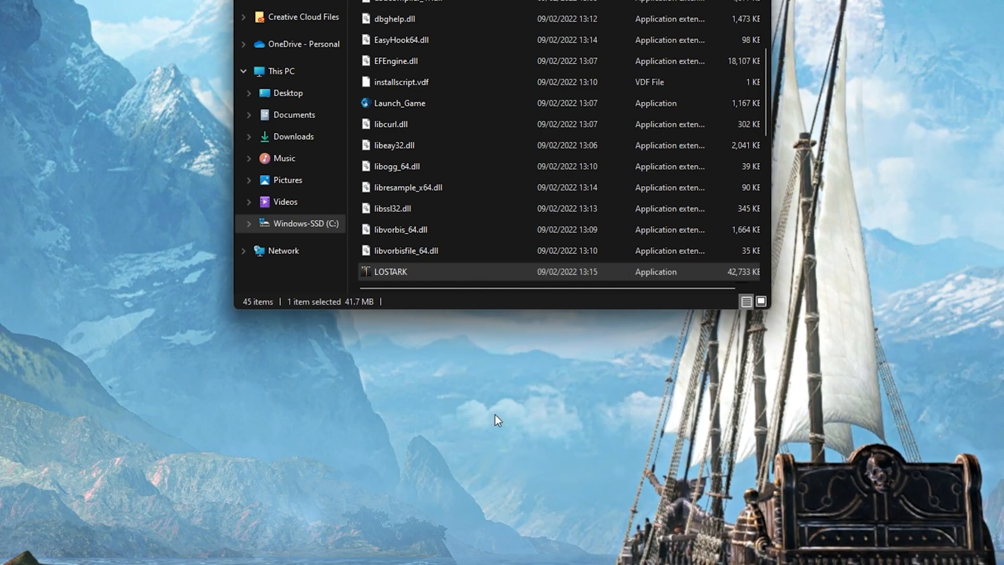
{"action": "left_click", "coordinate": [391, 272]}
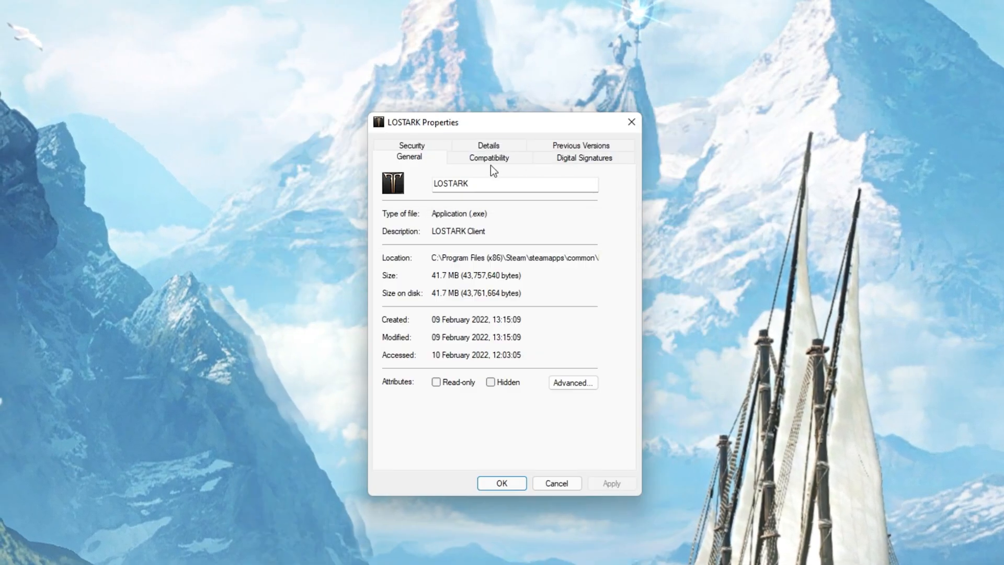
Show LOSTARK's Compatibility settings where full-screen optimisations get disabled
{"action": "left_click", "coordinate": [488, 157]}
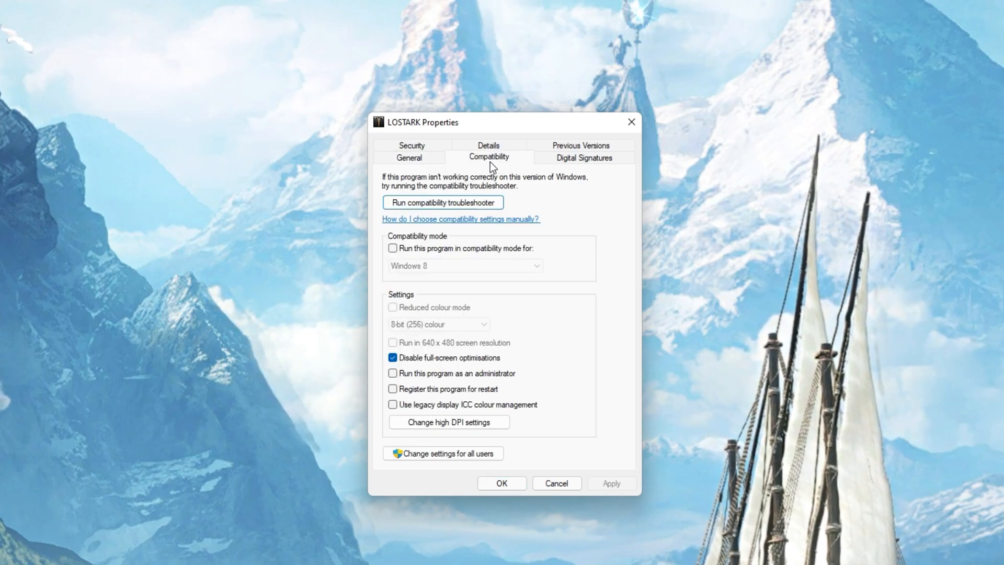
{"action": "mouse_move", "coordinate": [488, 190]}
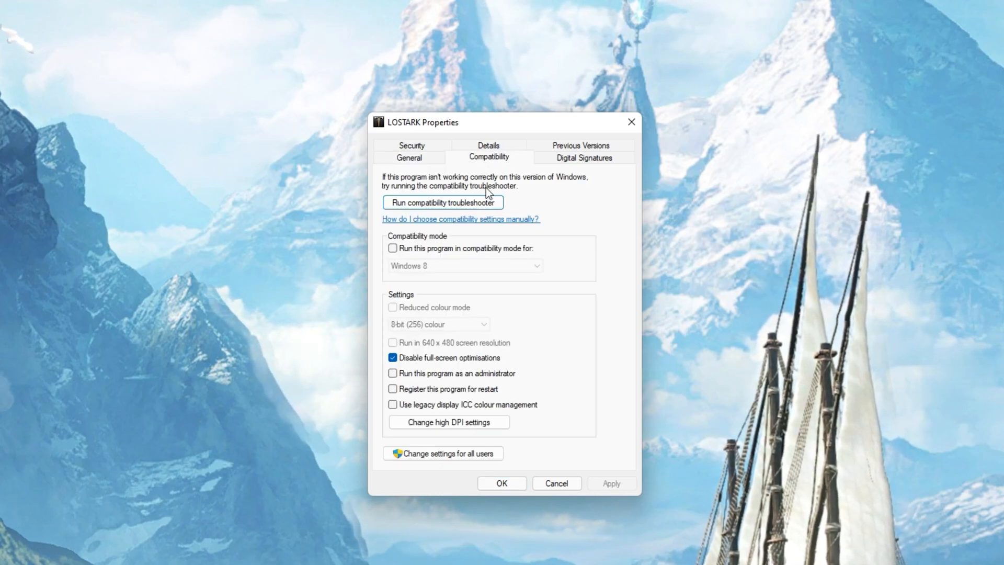
{"action": "mouse_move", "coordinate": [400, 368]}
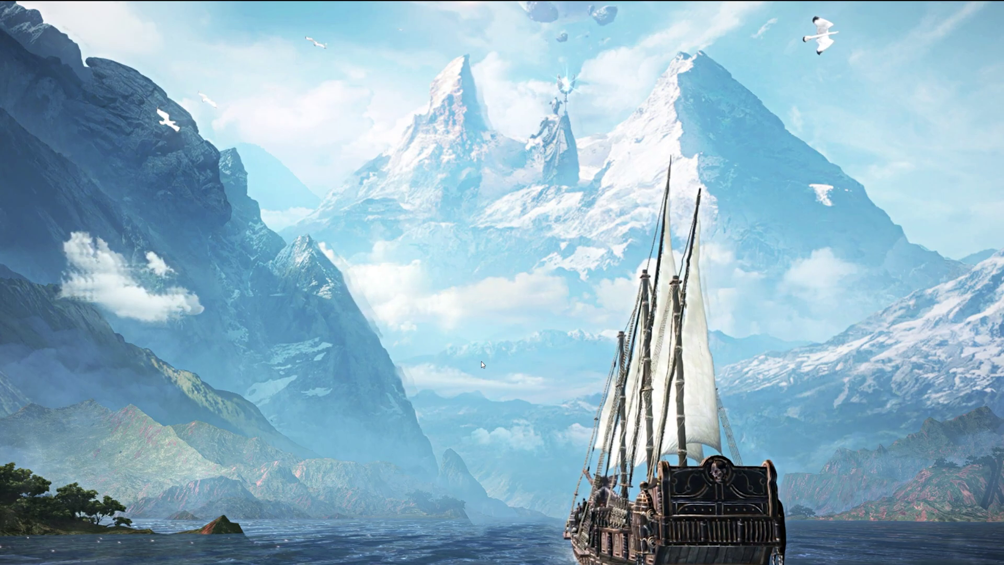
From the desktop menu reach Display settings and choose the recommended 3440 × 1440 resolution
{"action": "right_click", "coordinate": [422, 403]}
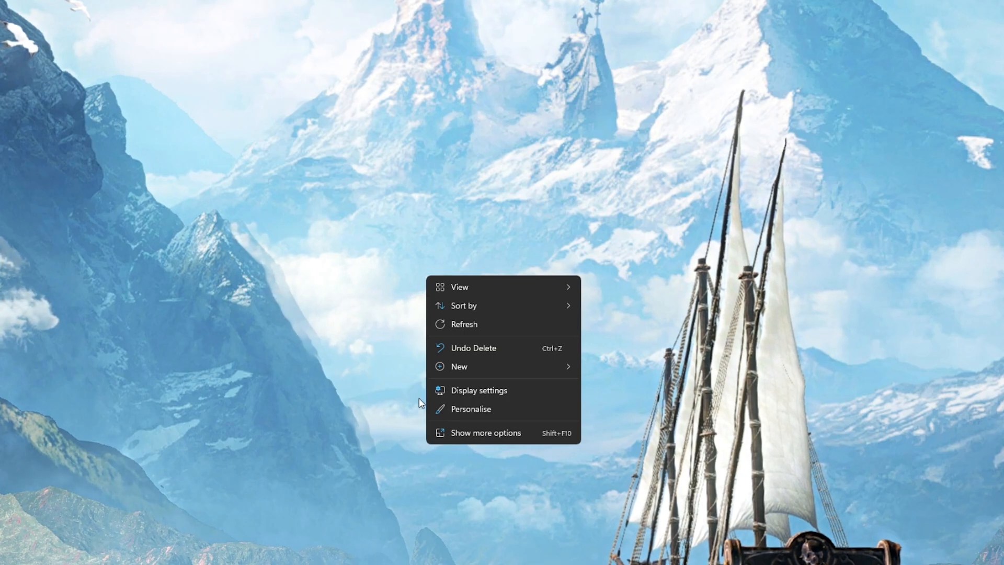
{"action": "left_click", "coordinate": [478, 390]}
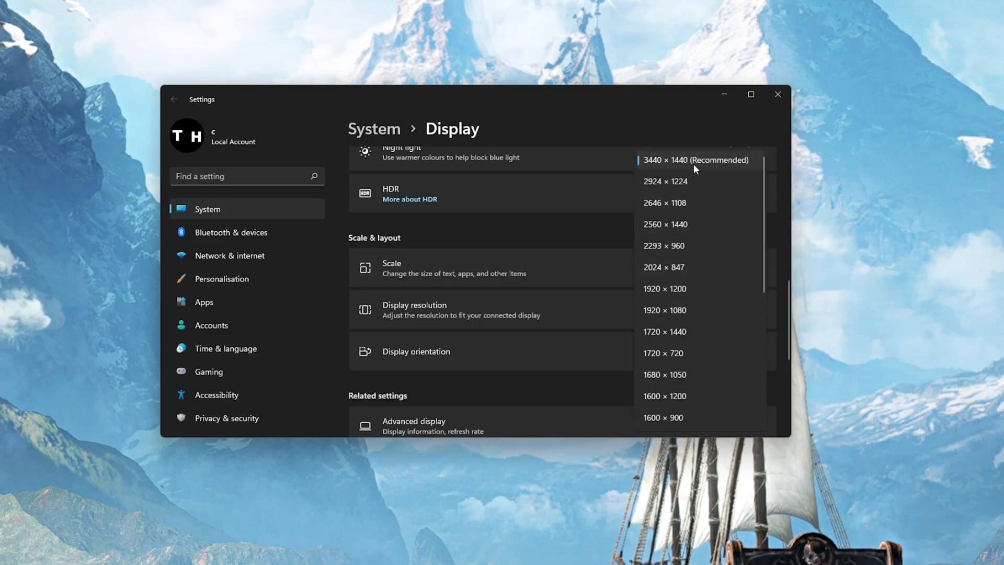
{"action": "left_click", "coordinate": [697, 160]}
{"action": "type", "text": "task"}
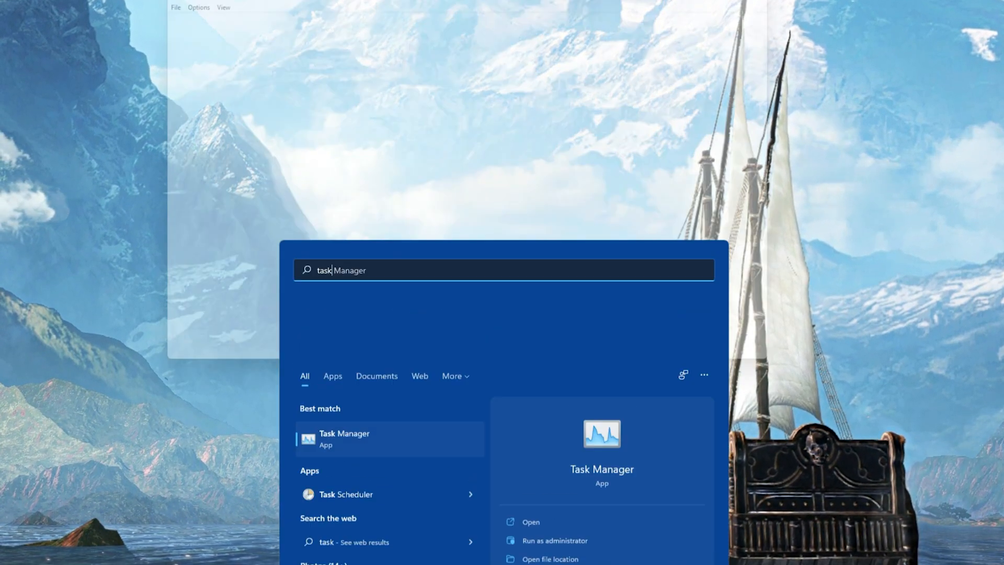
Launch Task Manager from Start search and bring up End task actions for NVIDIA GeForce Experience
{"action": "left_click", "coordinate": [344, 438]}
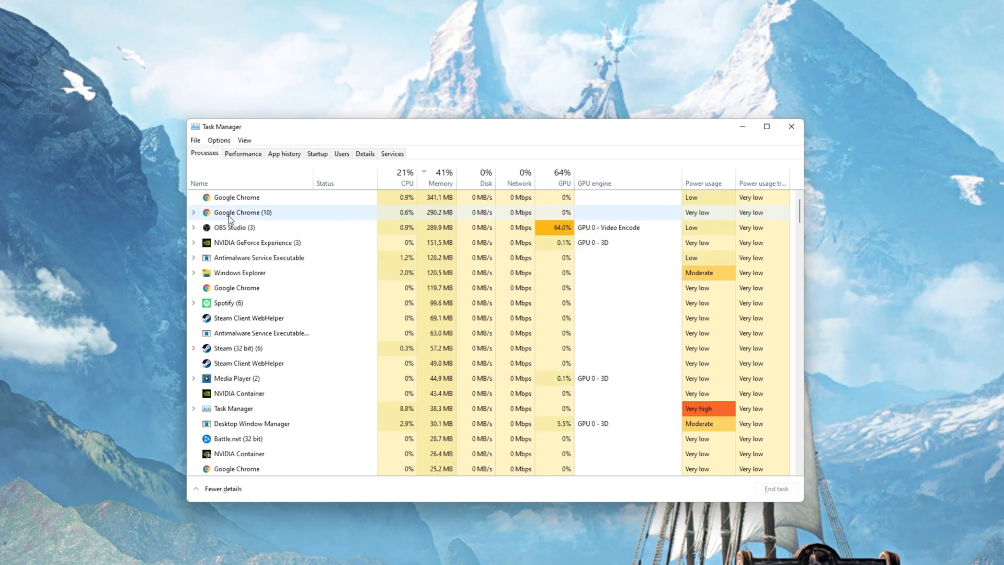
{"action": "left_click", "coordinate": [253, 242]}
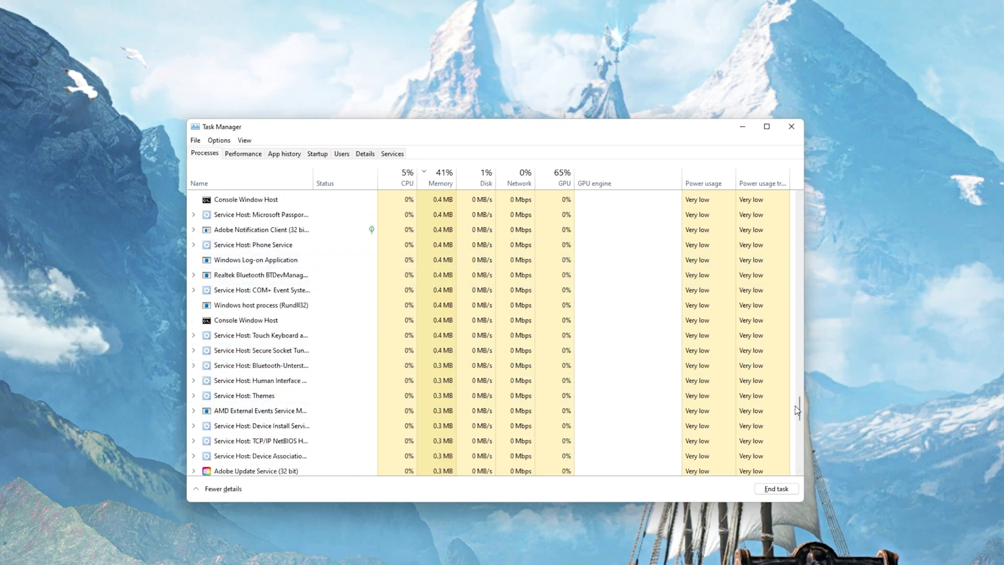
{"action": "left_click", "coordinate": [443, 177]}
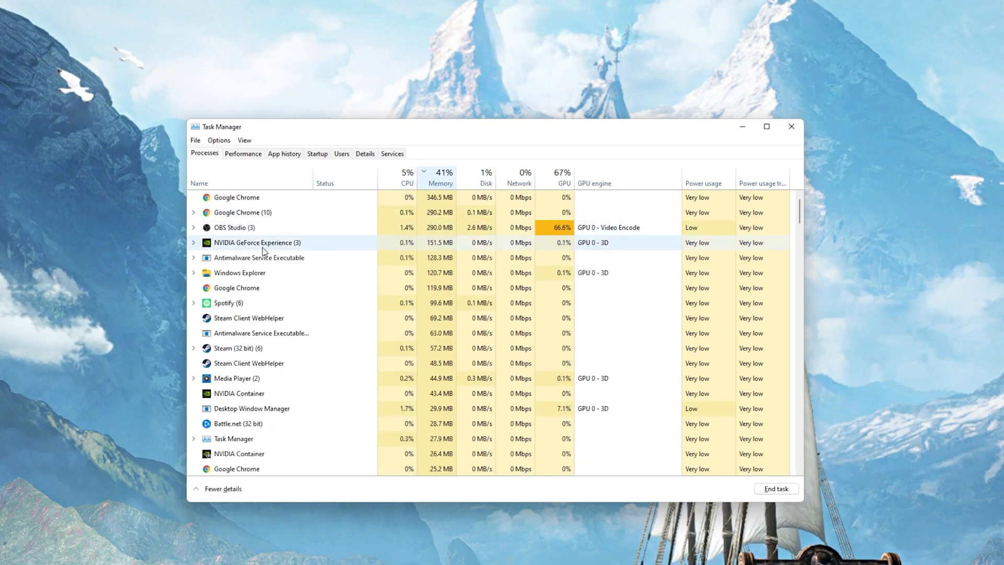
{"action": "right_click", "coordinate": [264, 243]}
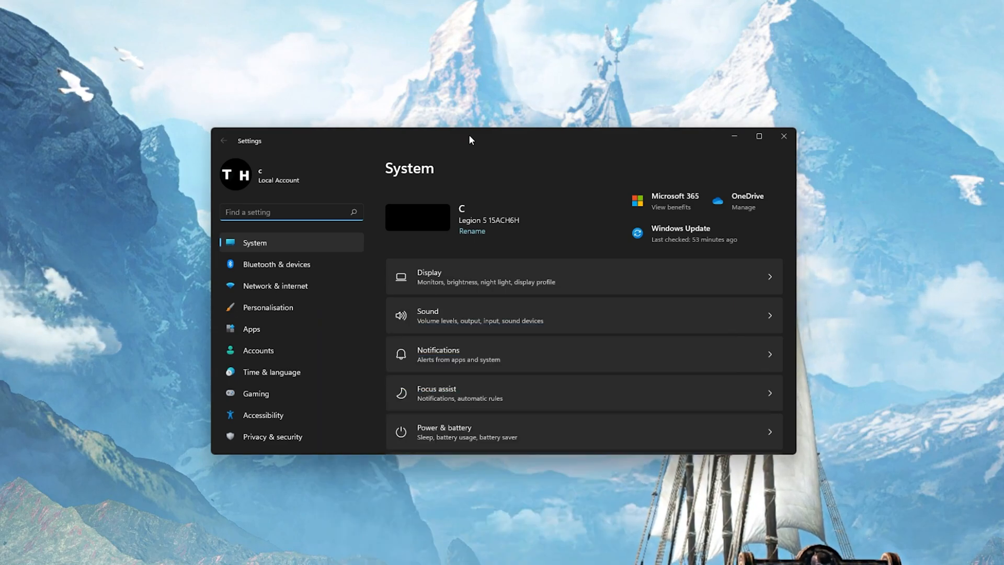
Go to Windows Update in Settings and run a new check for updates
{"action": "left_click", "coordinate": [271, 439]}
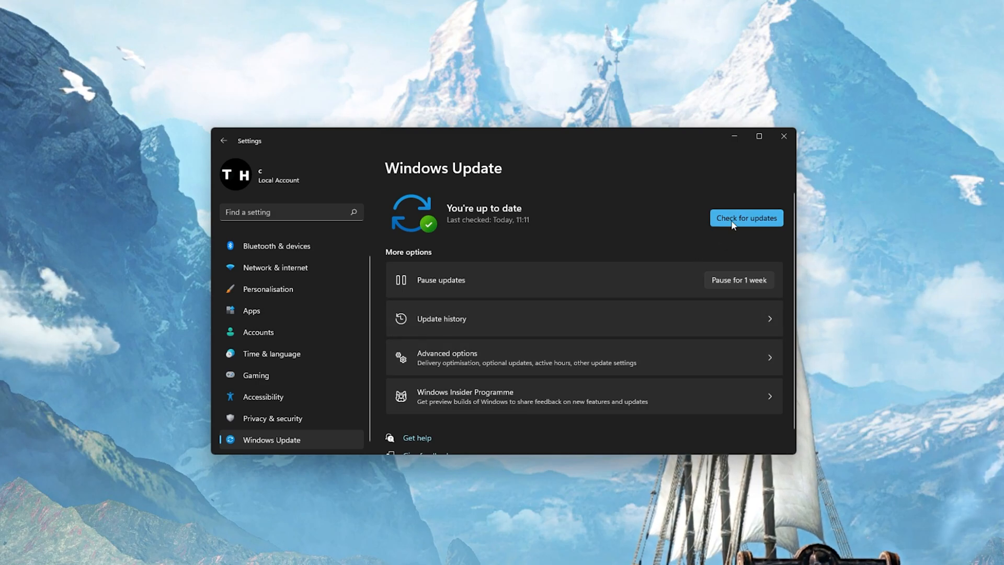
{"action": "left_click", "coordinate": [746, 217]}
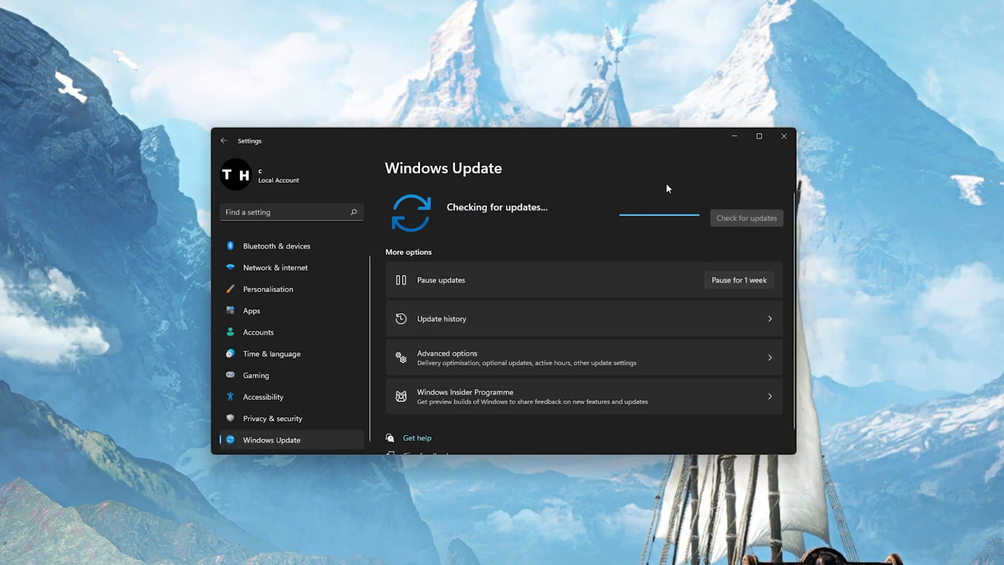